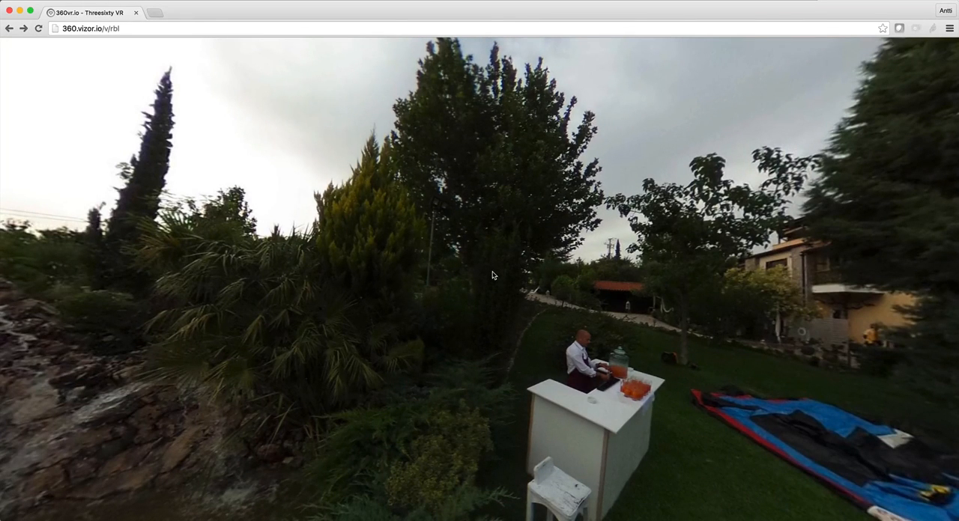
mouse_move(461, 234)
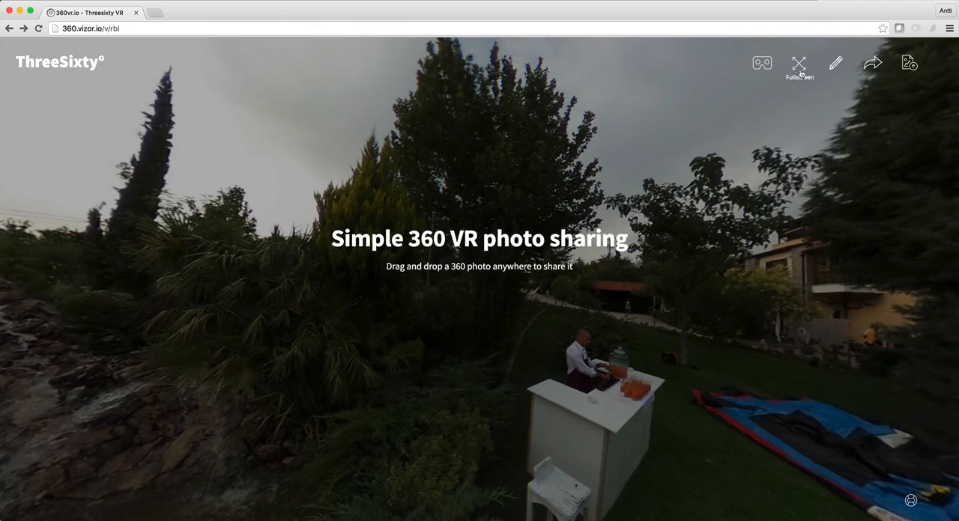
mouse_move(835, 63)
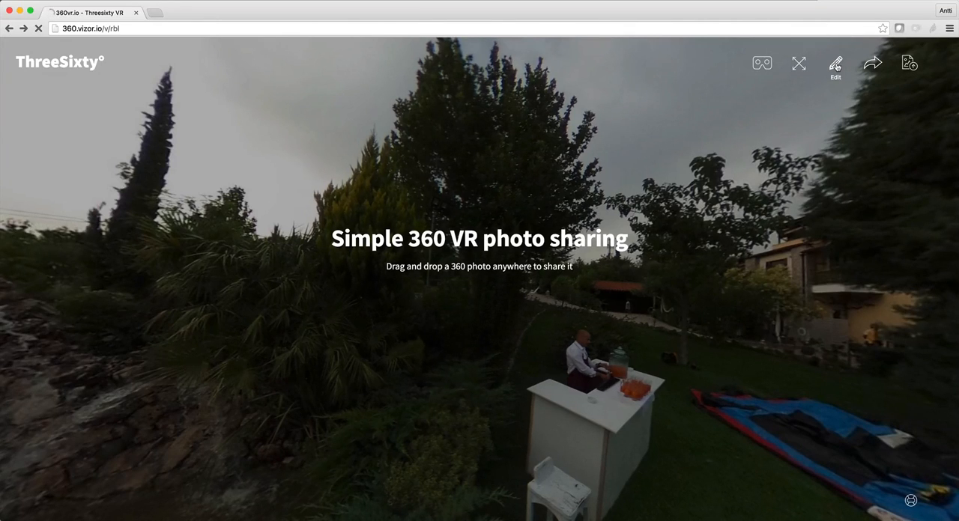
Open the garden photo for editing and select the Basic Material patch inside the 360 photo group
left_click(835, 63)
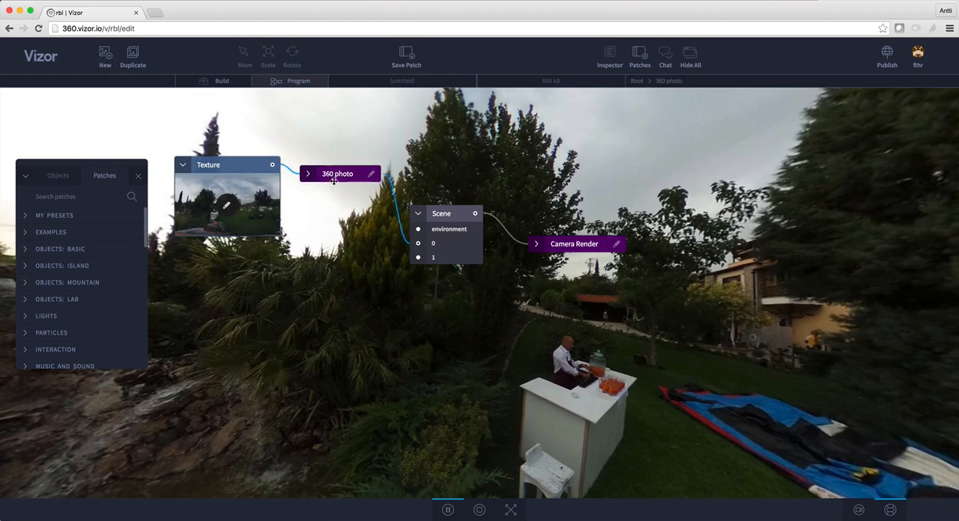
left_click_drag(337, 174, 342, 201)
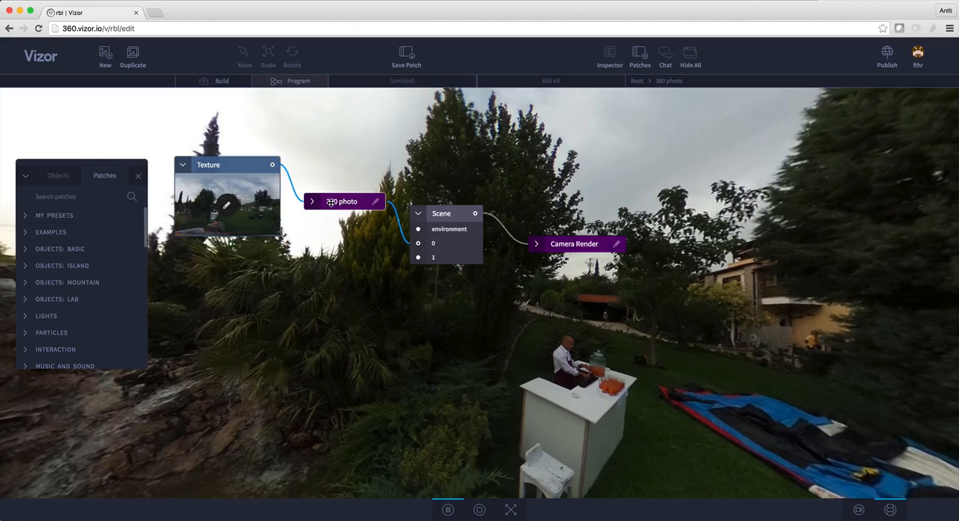
mouse_move(342, 201)
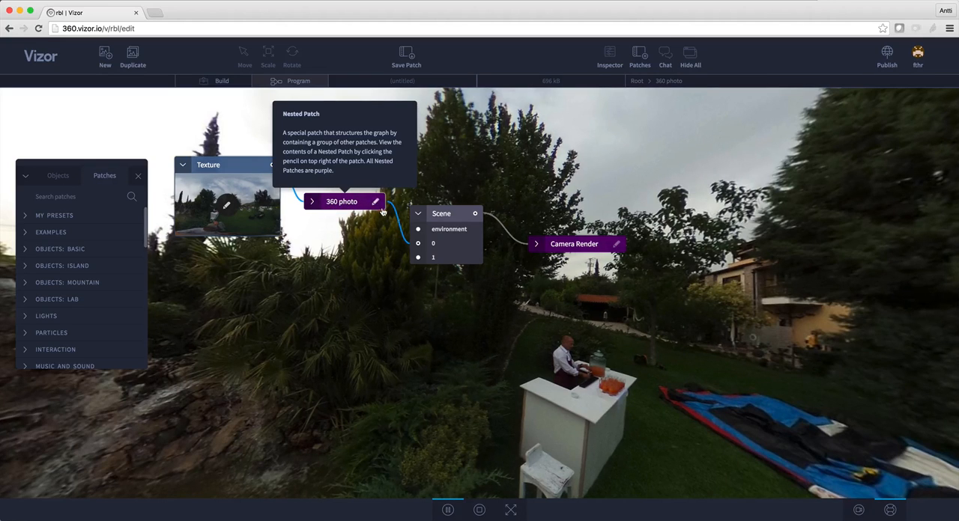
mouse_move(375, 201)
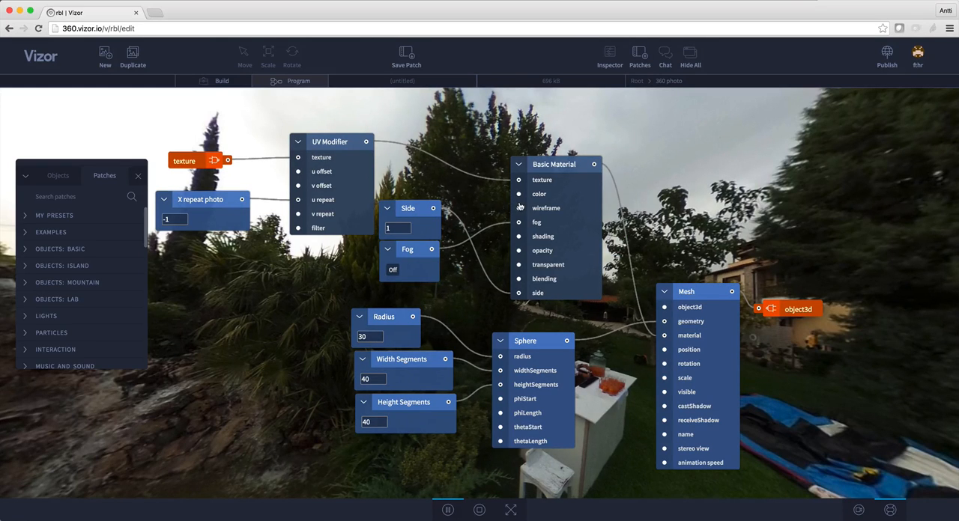
mouse_move(552, 174)
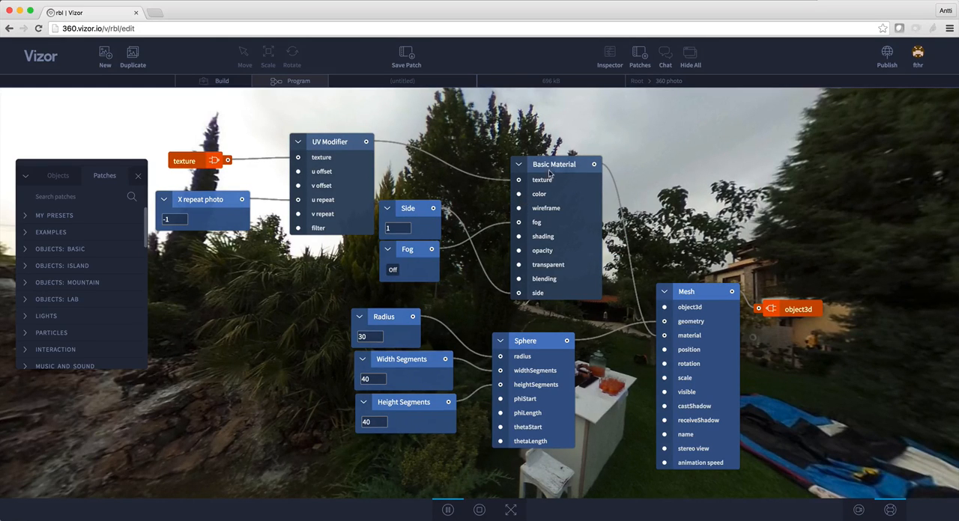
left_click(554, 165)
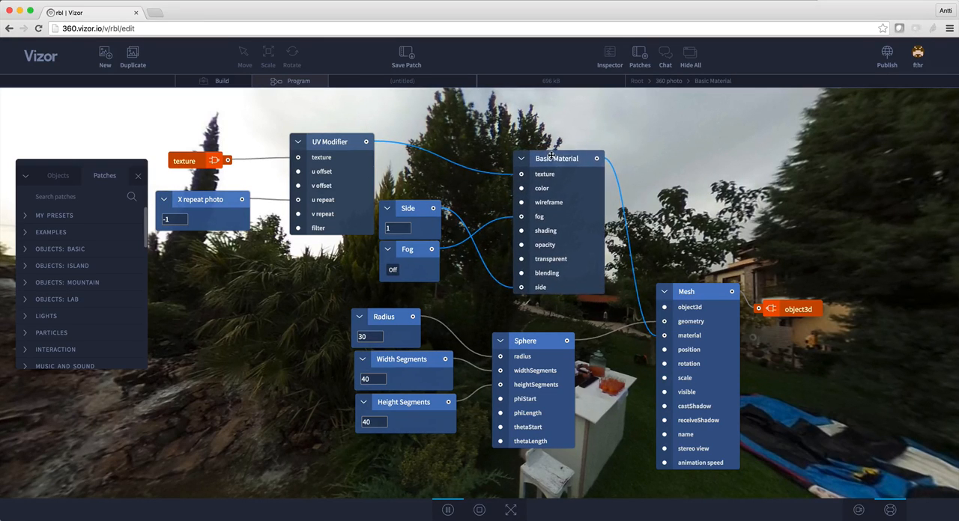
Search the patch library for 'color pick' to add a Color Picker tinting the panorama purple
left_click(75, 196)
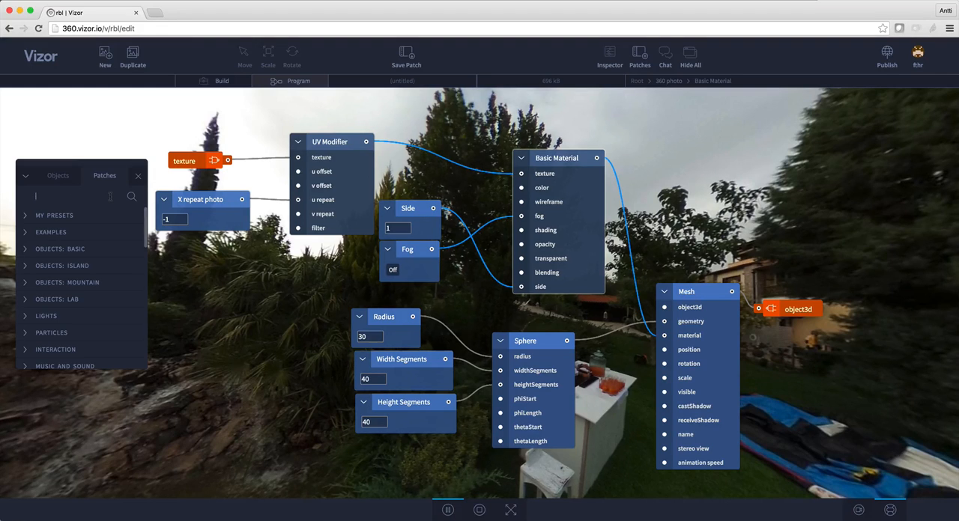
type("color pick")
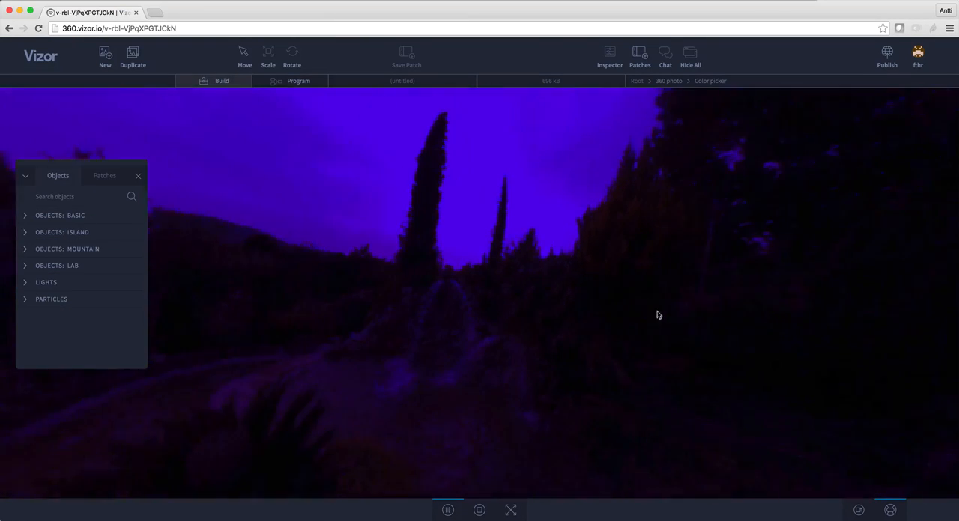
left_click_drag(657, 314, 648, 349)
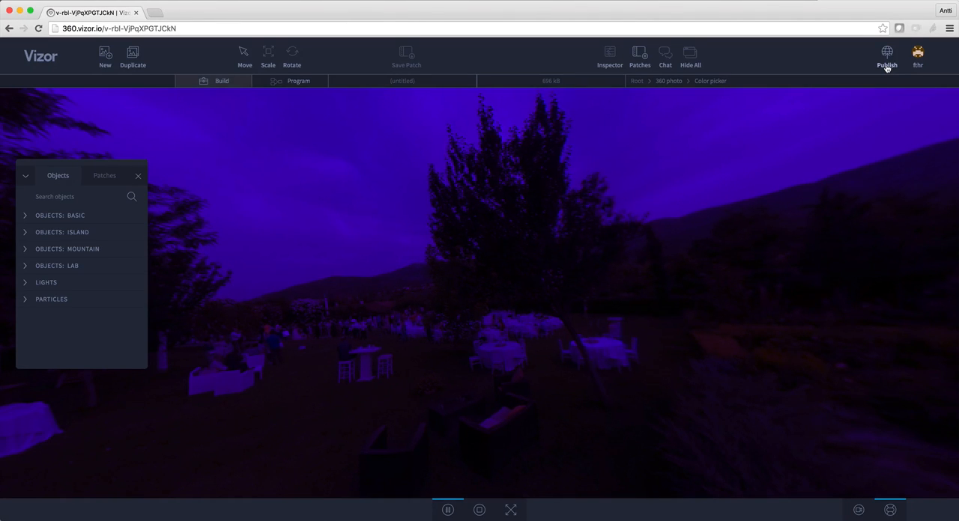
mouse_move(692, 178)
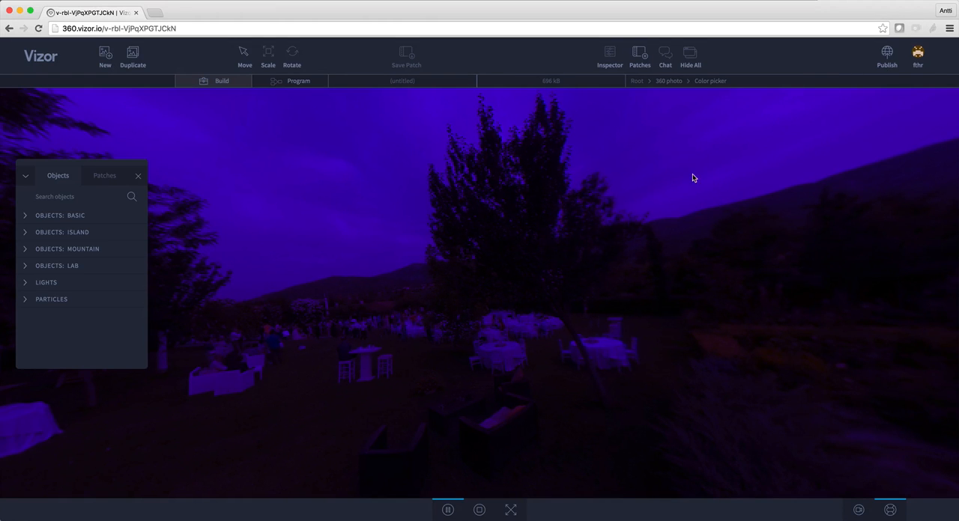
mouse_move(598, 217)
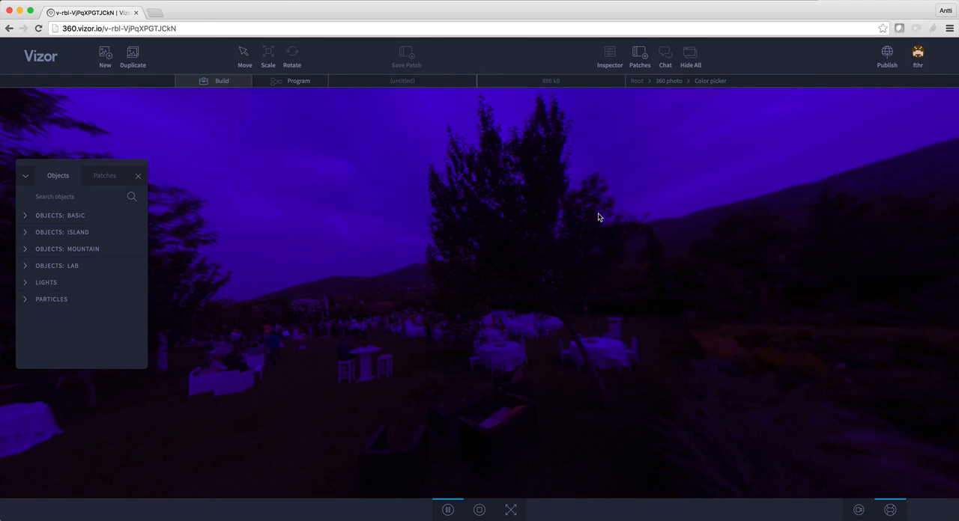
mouse_move(650, 130)
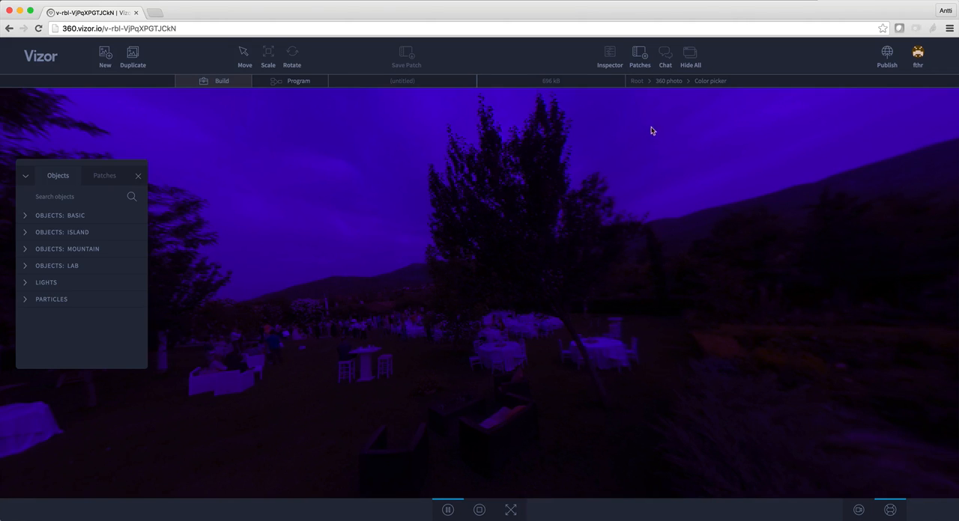